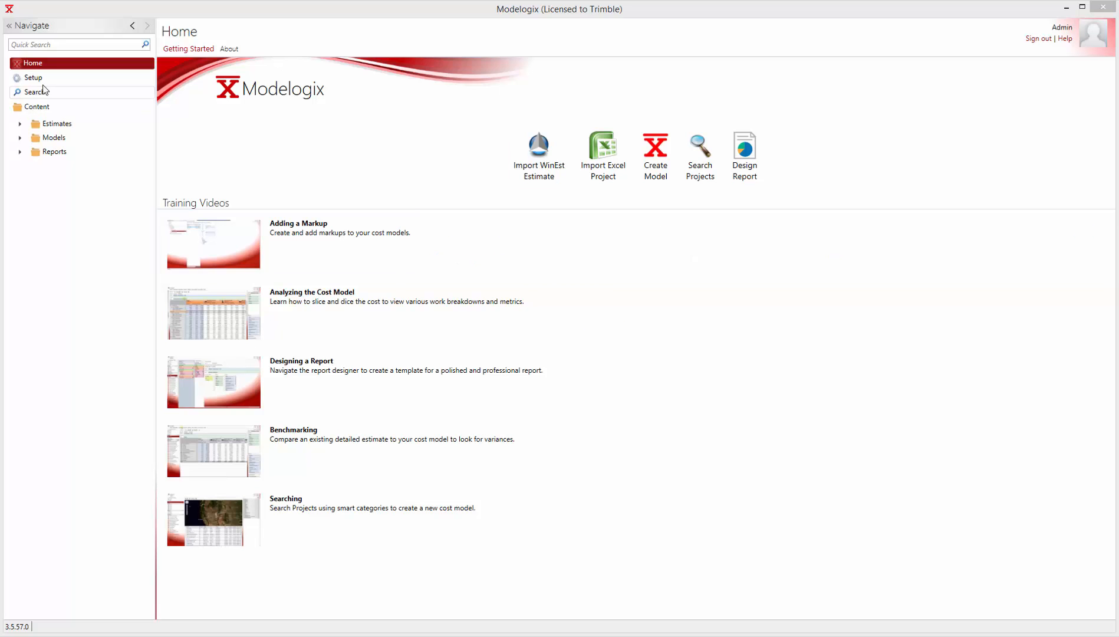
# Go to the Setup area's Metrics list and select the new-metric name field
pyautogui.click(33, 77)
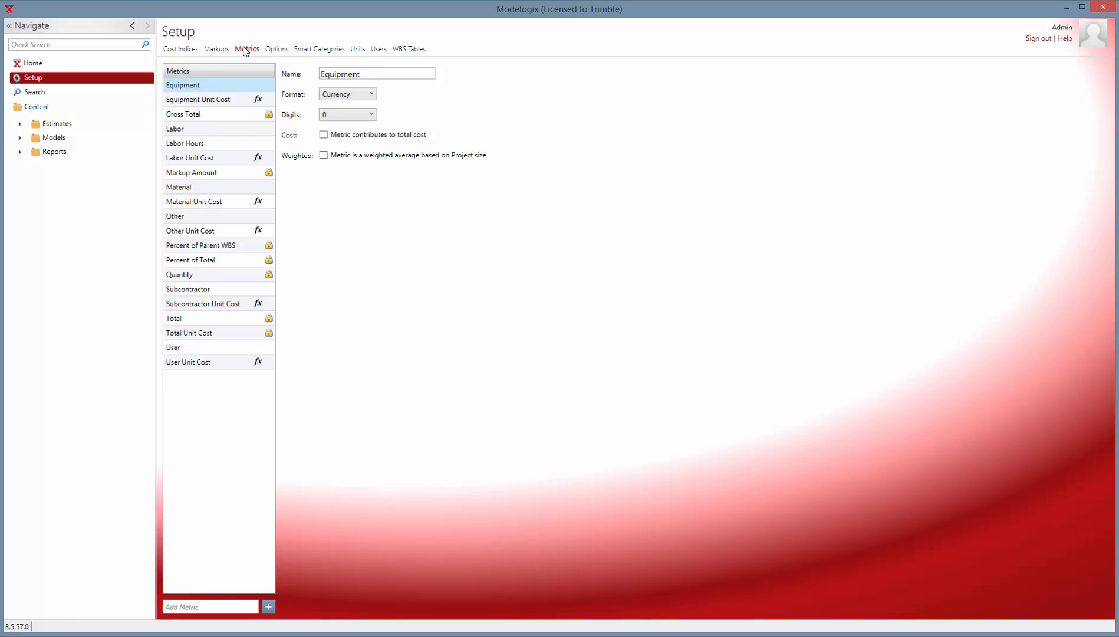
pyautogui.moveTo(217, 143)
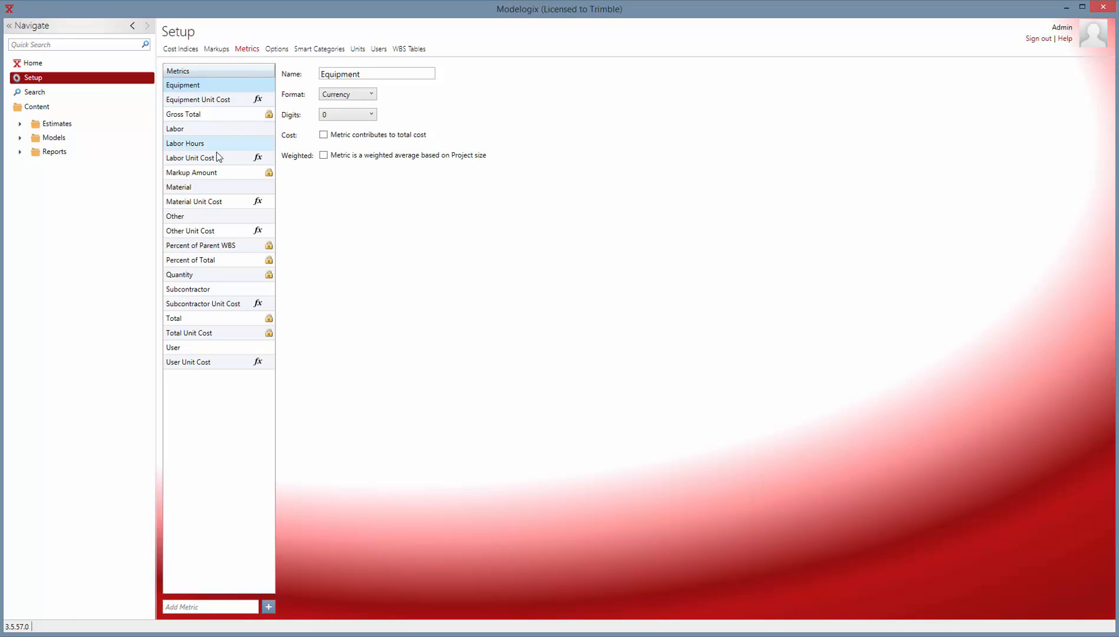
pyautogui.moveTo(250, 445)
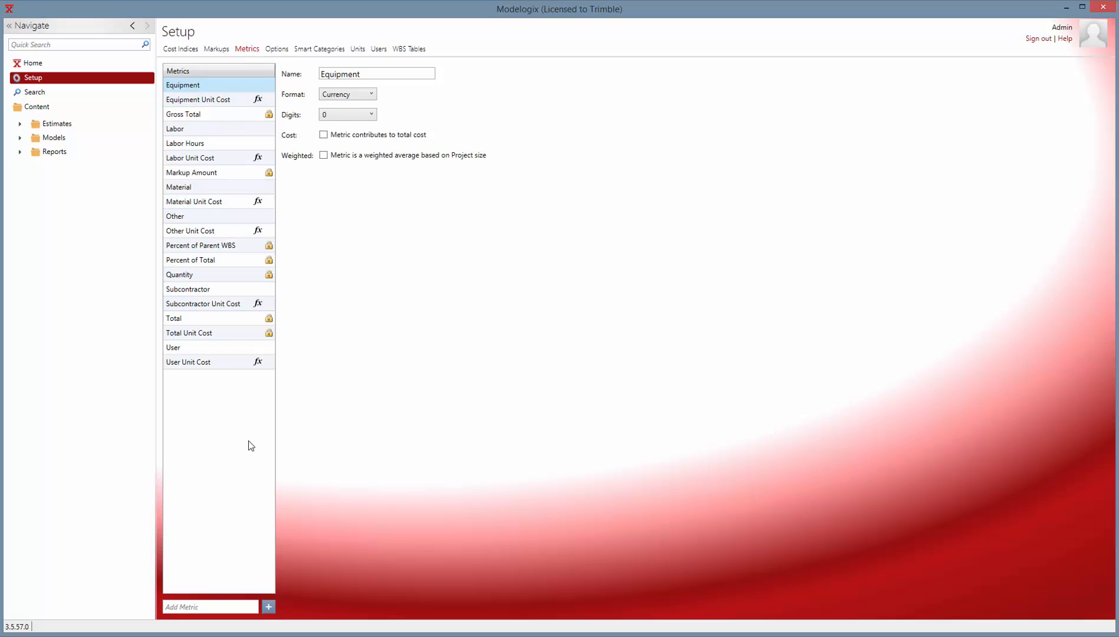
pyautogui.click(210, 606)
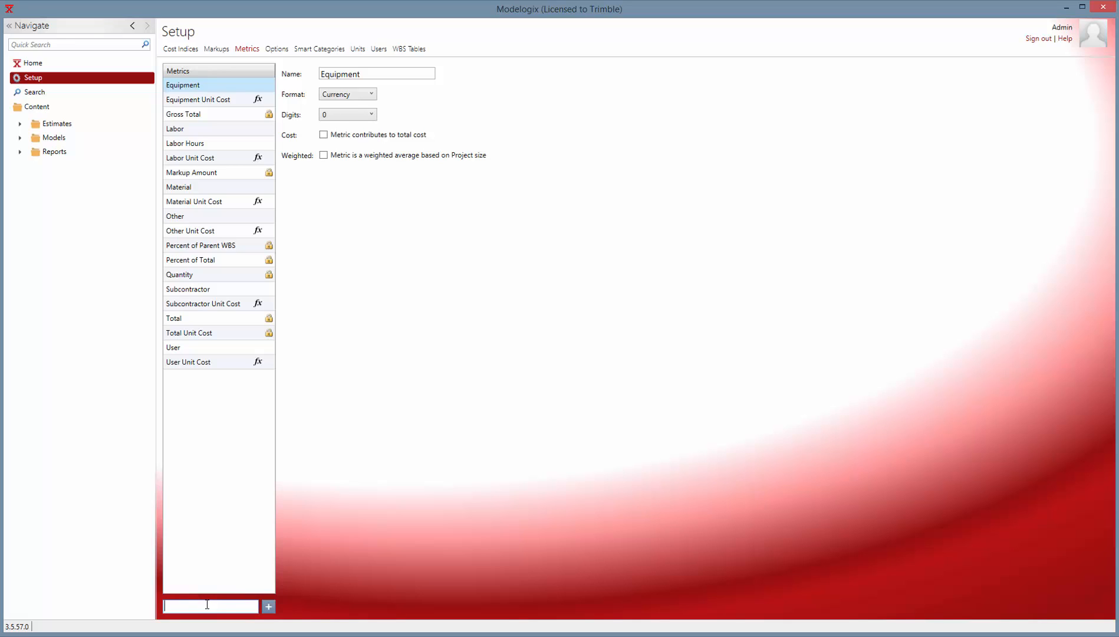
# Enter 'Labor Hours per Unit' as a new metric name and add it
pyautogui.write('L')
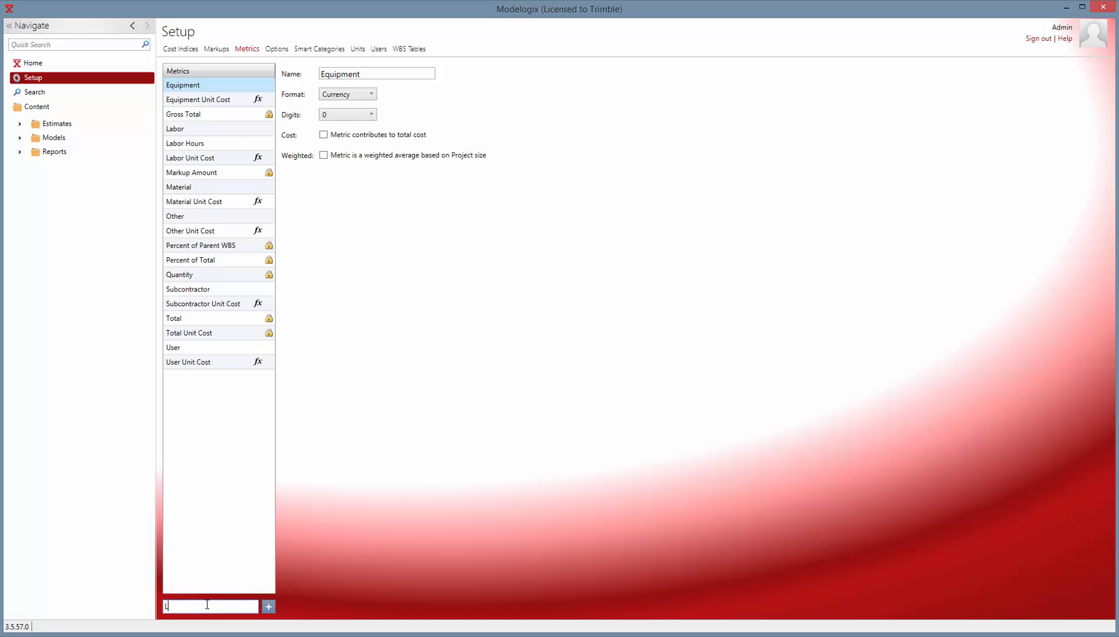
pyautogui.write('Labor Hours')
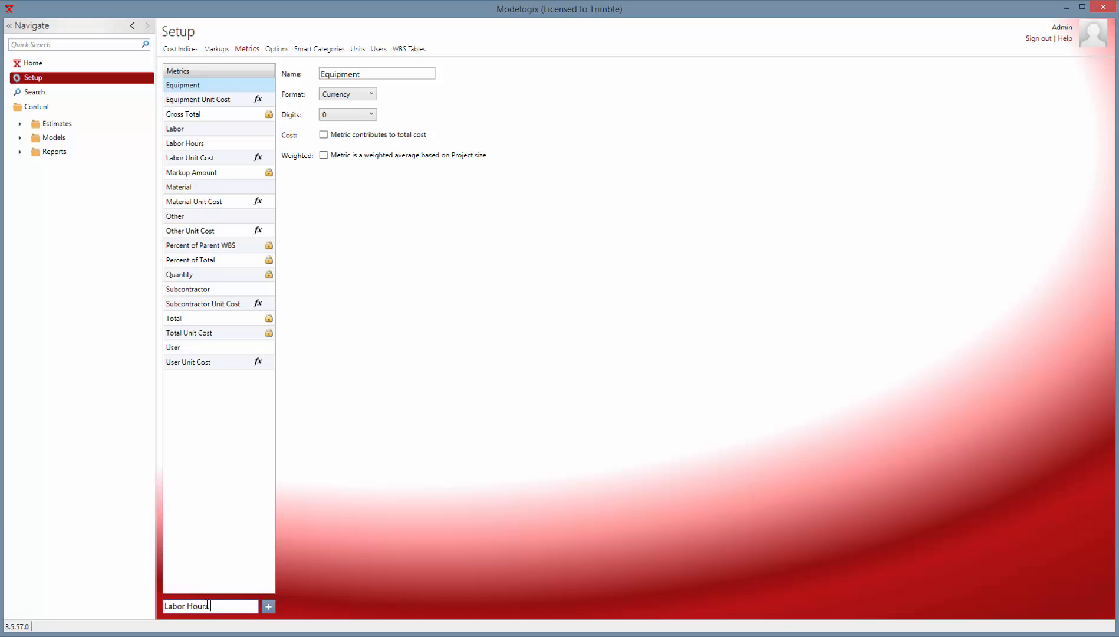
pyautogui.write('per Unit')
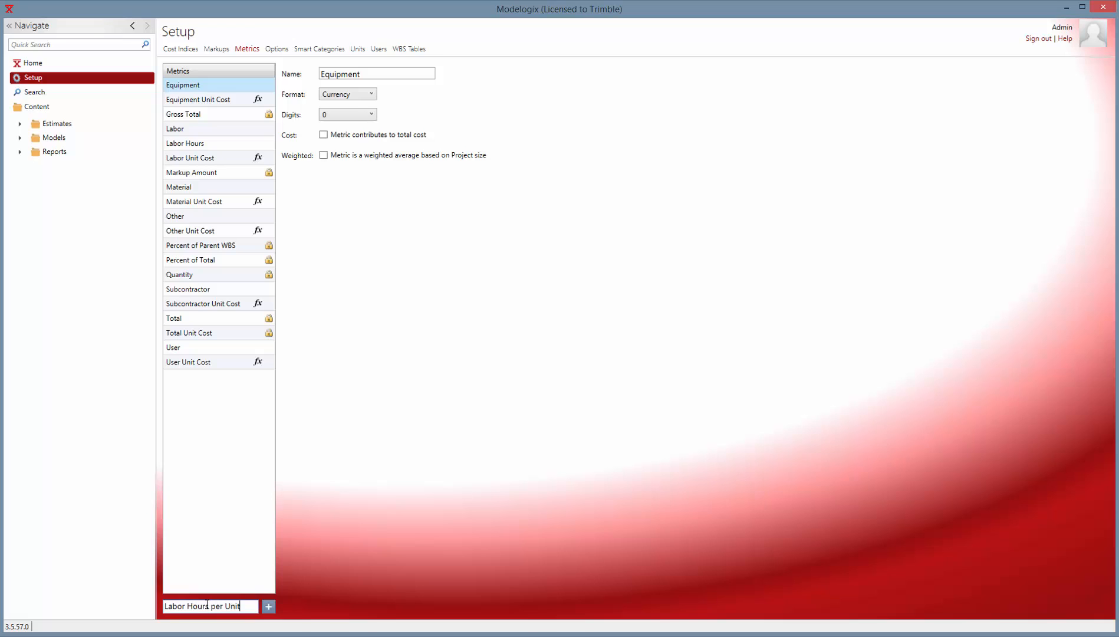
pyautogui.click(268, 606)
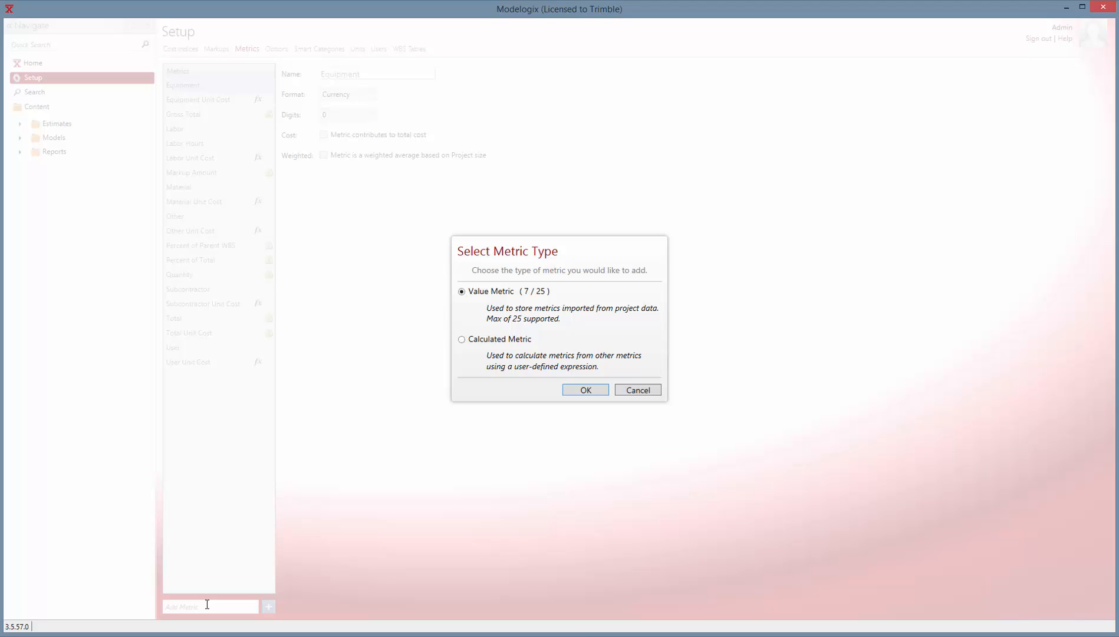
pyautogui.moveTo(218, 588)
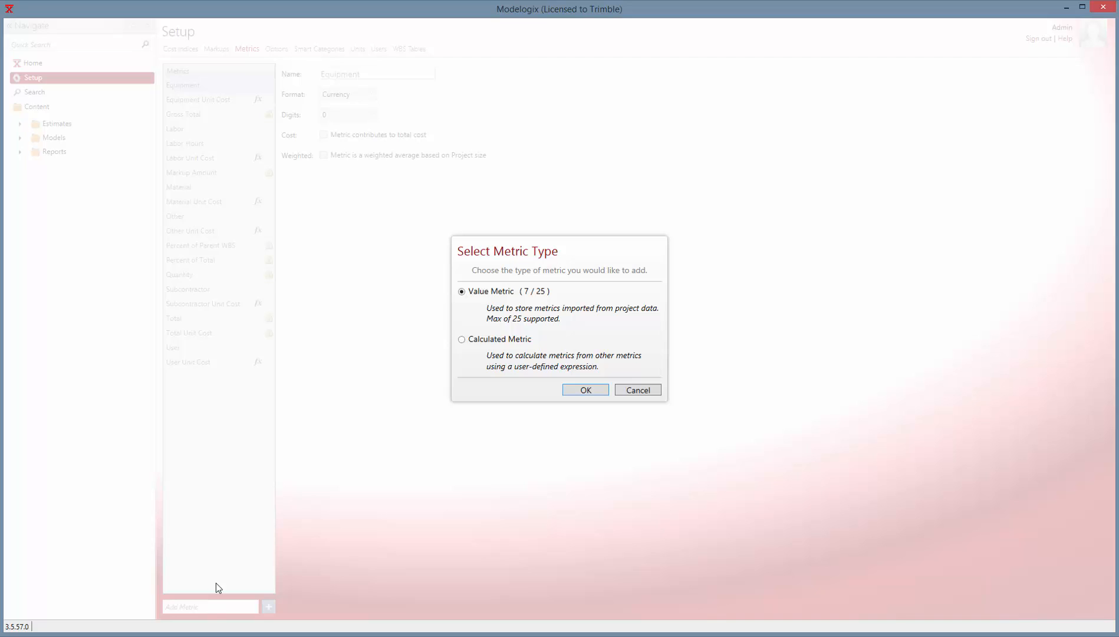
pyautogui.moveTo(561, 367)
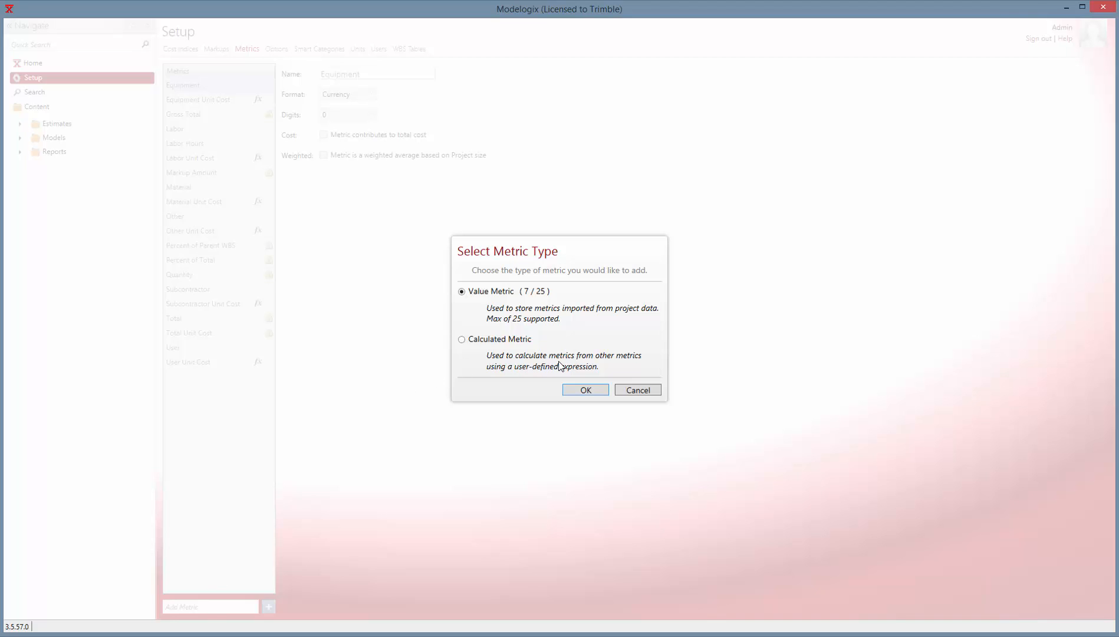
pyautogui.moveTo(529, 330)
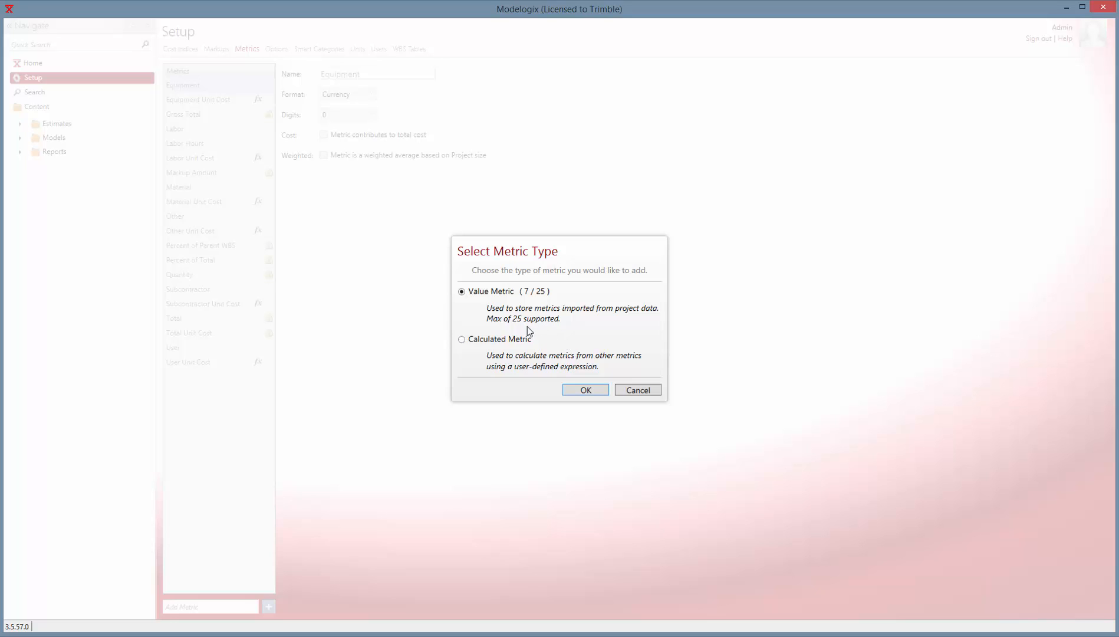
# Choose Calculated Metric as the new metric's type and confirm
pyautogui.click(462, 339)
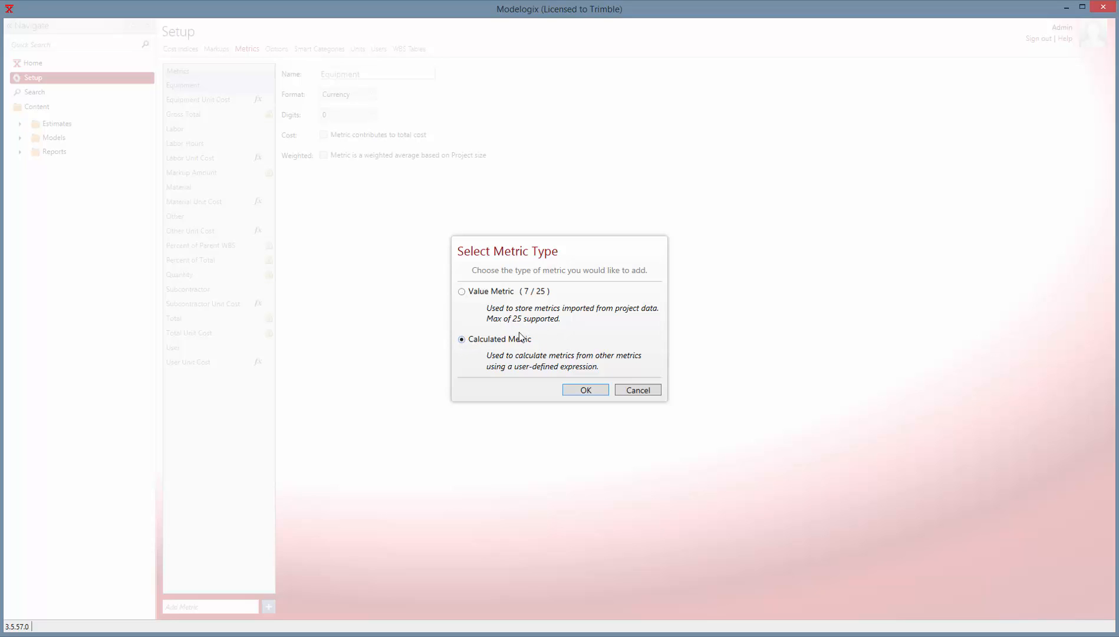
pyautogui.moveTo(574, 339)
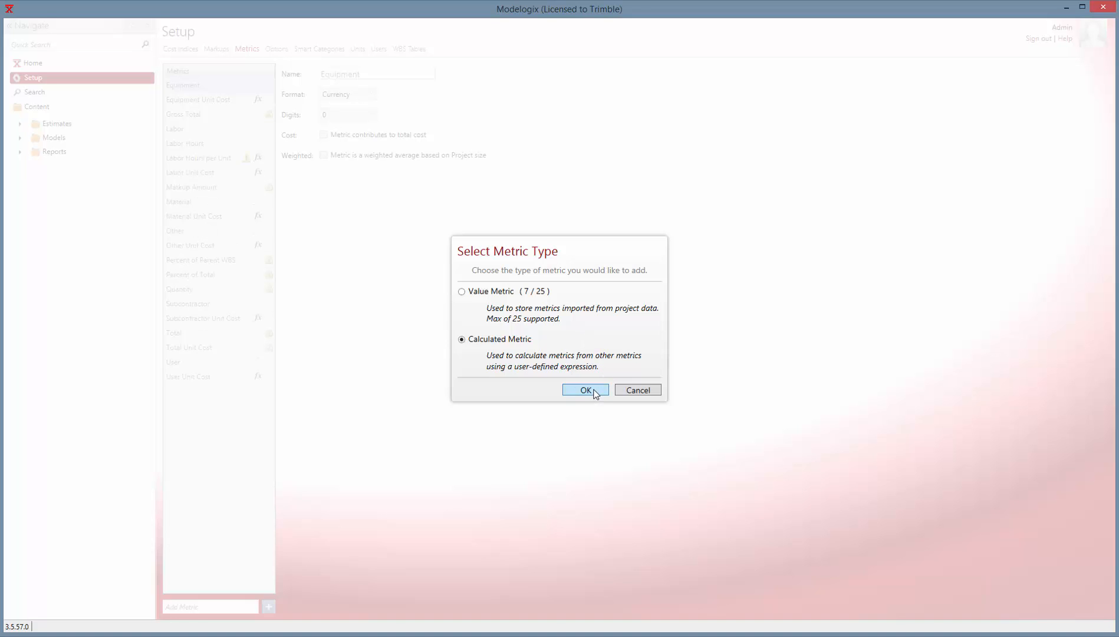
pyautogui.click(585, 389)
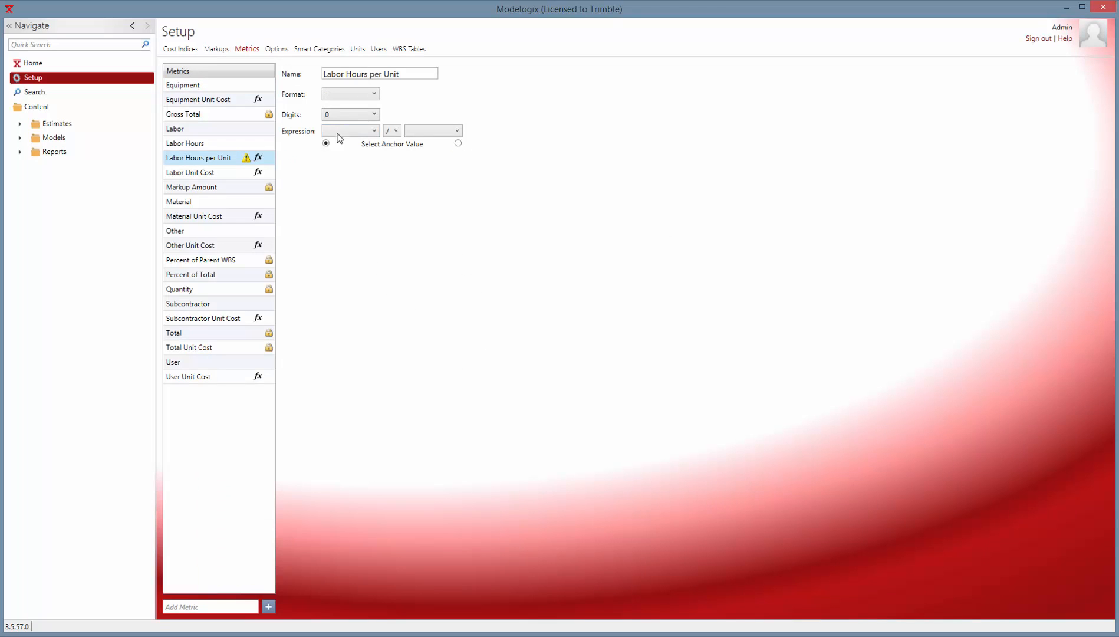
# Set Labor Hours per Unit format to Number with 1 digit
pyautogui.click(350, 93)
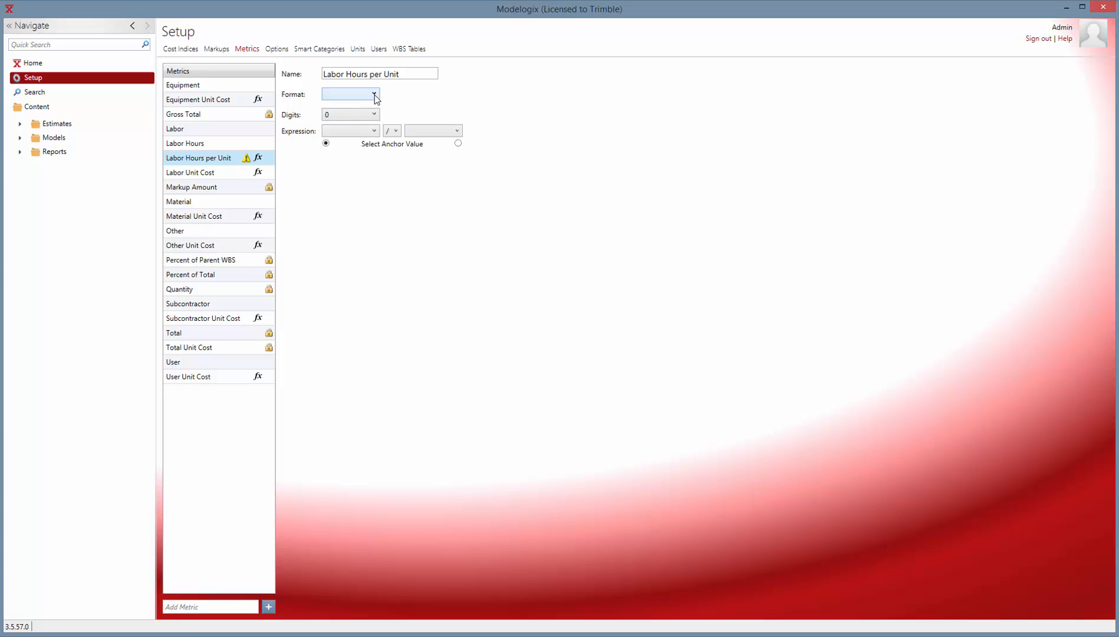
pyautogui.click(372, 93)
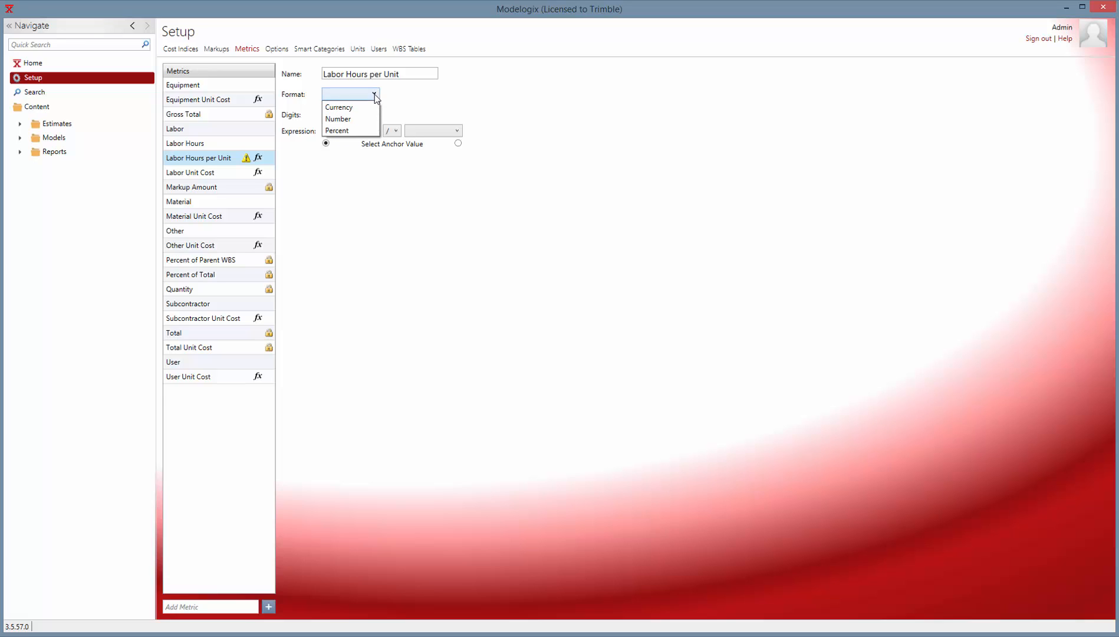
pyautogui.moveTo(337, 119)
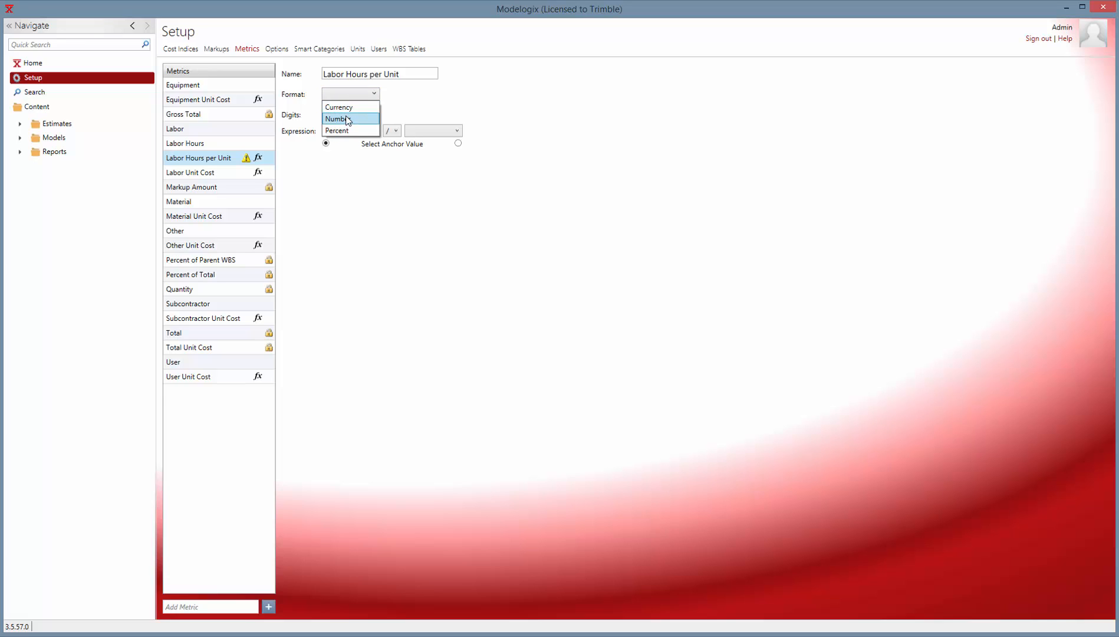
pyautogui.click(336, 119)
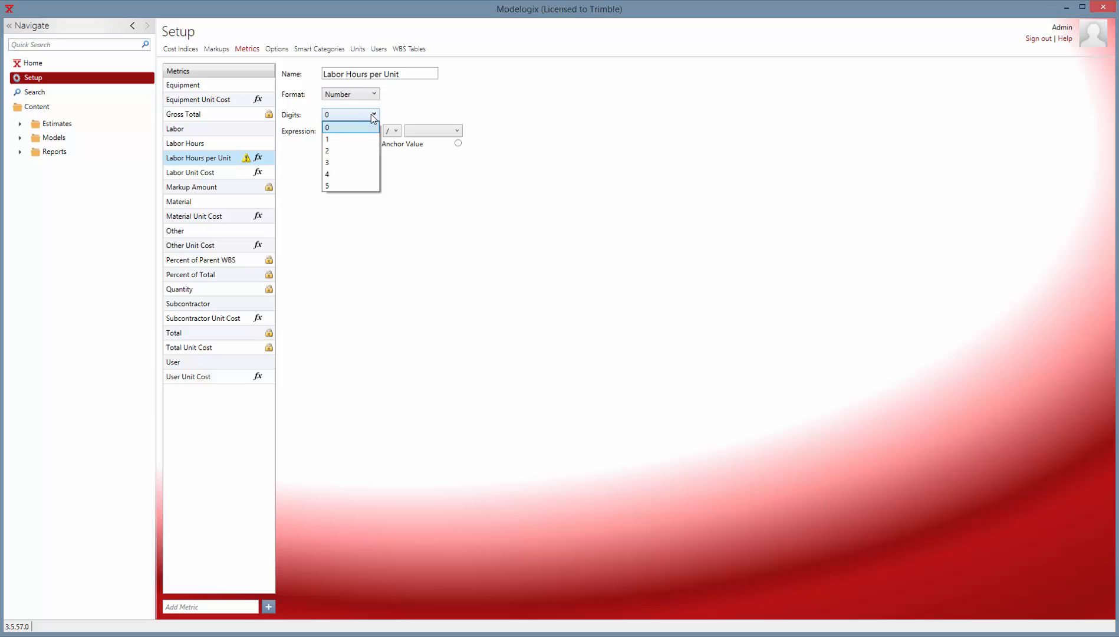
pyautogui.click(326, 140)
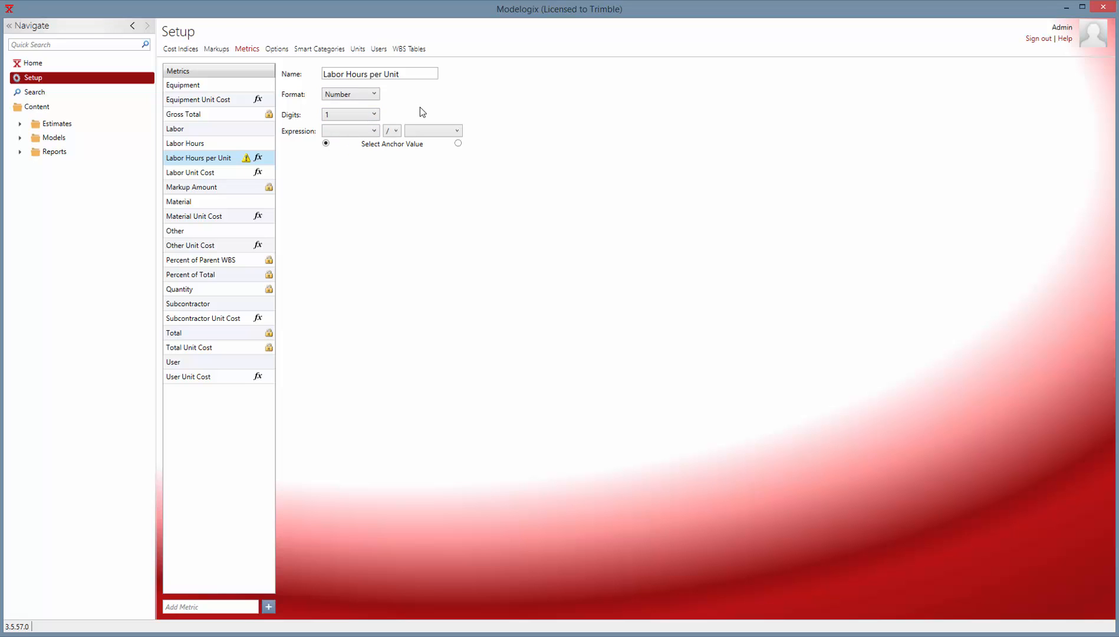
pyautogui.click(374, 131)
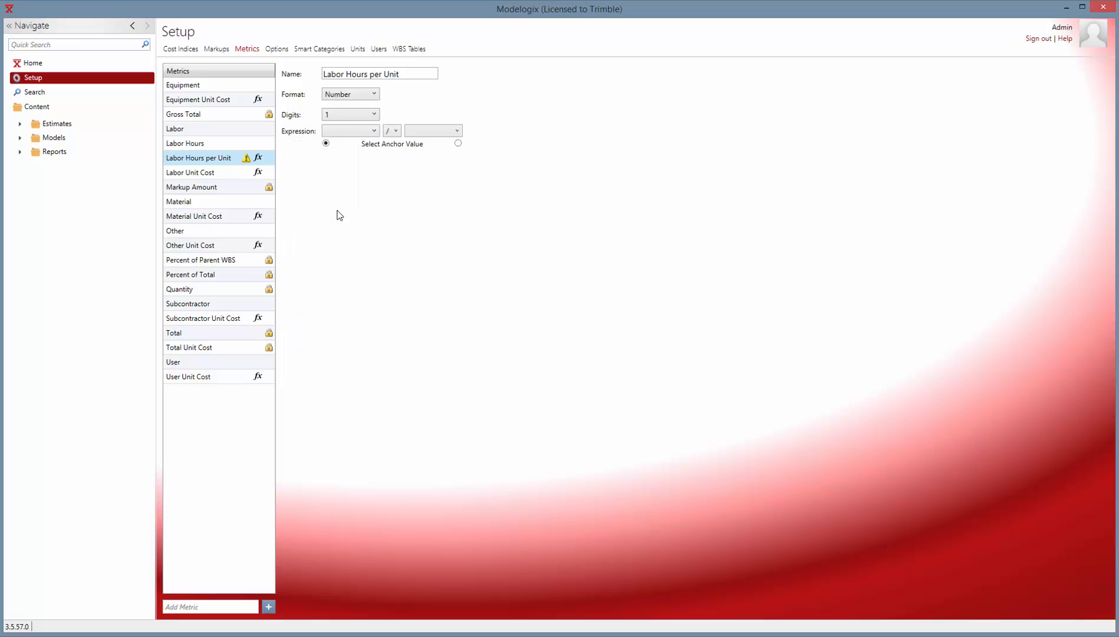
# Build the expression Labor Hours divided by Total Unit Cost
pyautogui.click(350, 130)
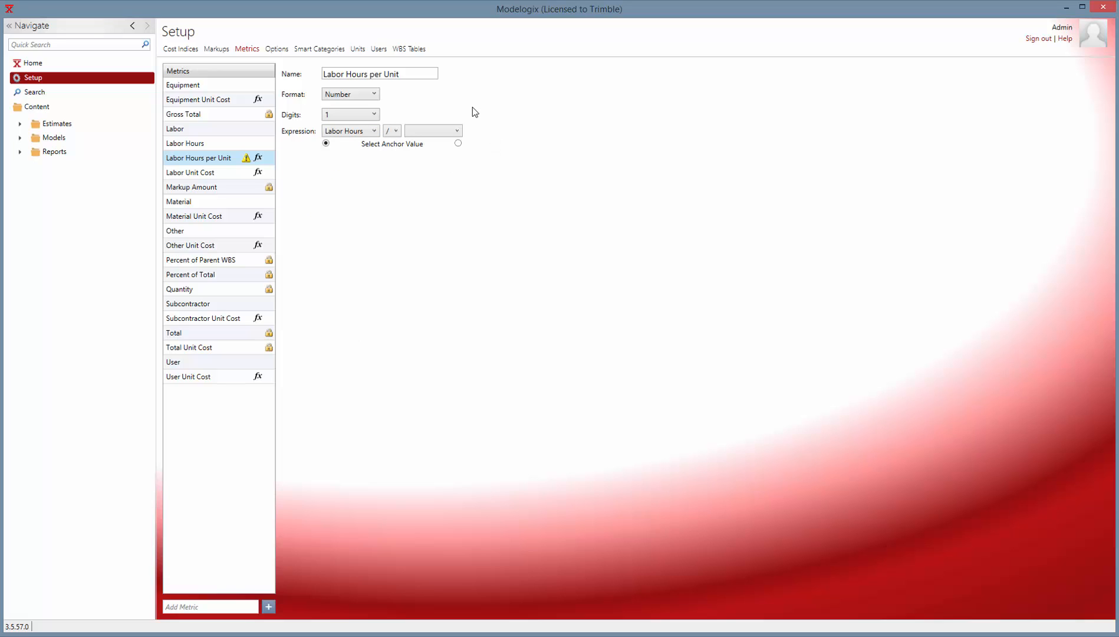
pyautogui.click(456, 130)
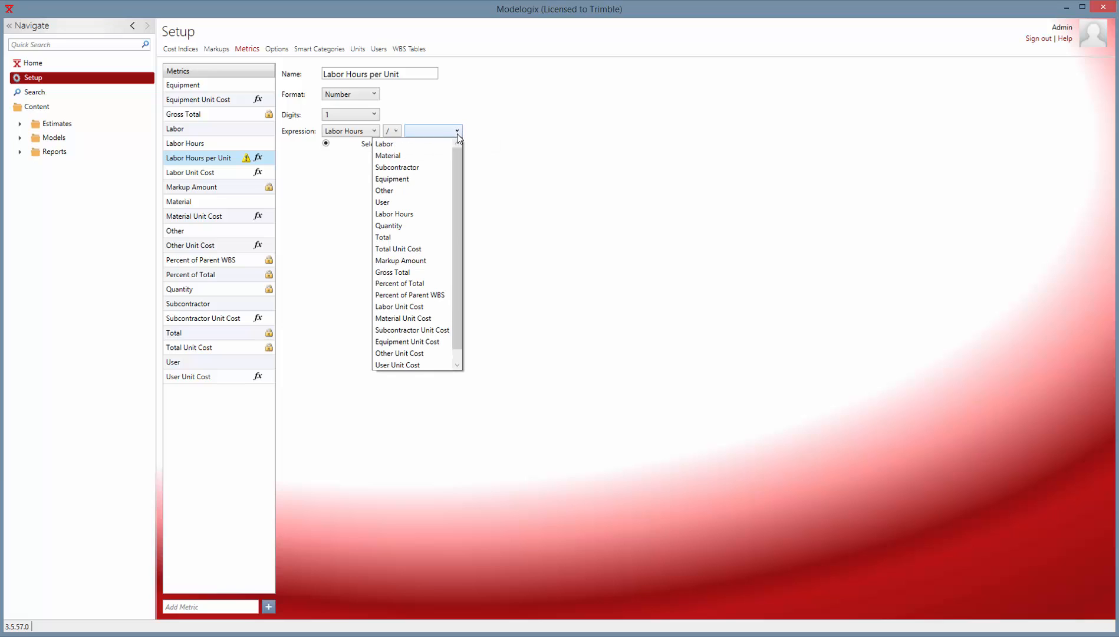
pyautogui.scroll(-3)
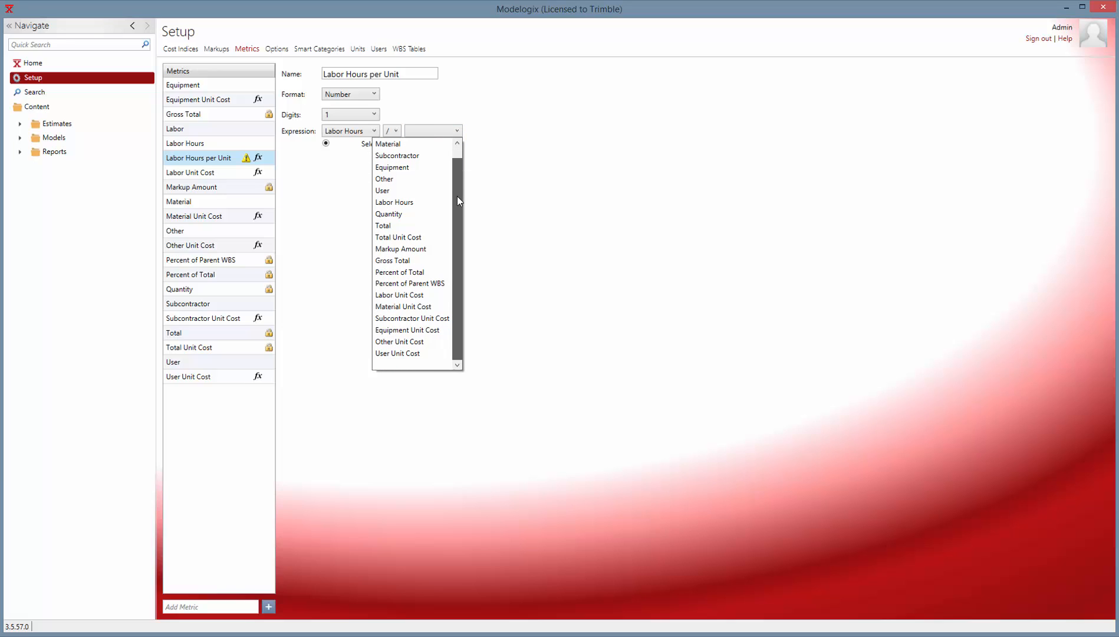
pyautogui.scroll(3)
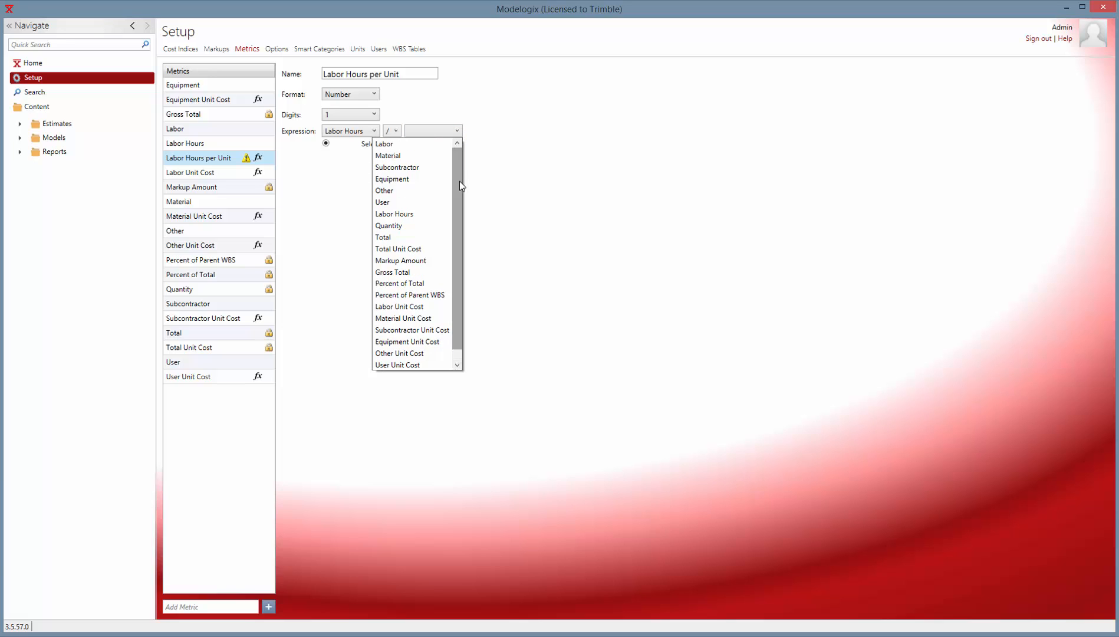
pyautogui.click(398, 249)
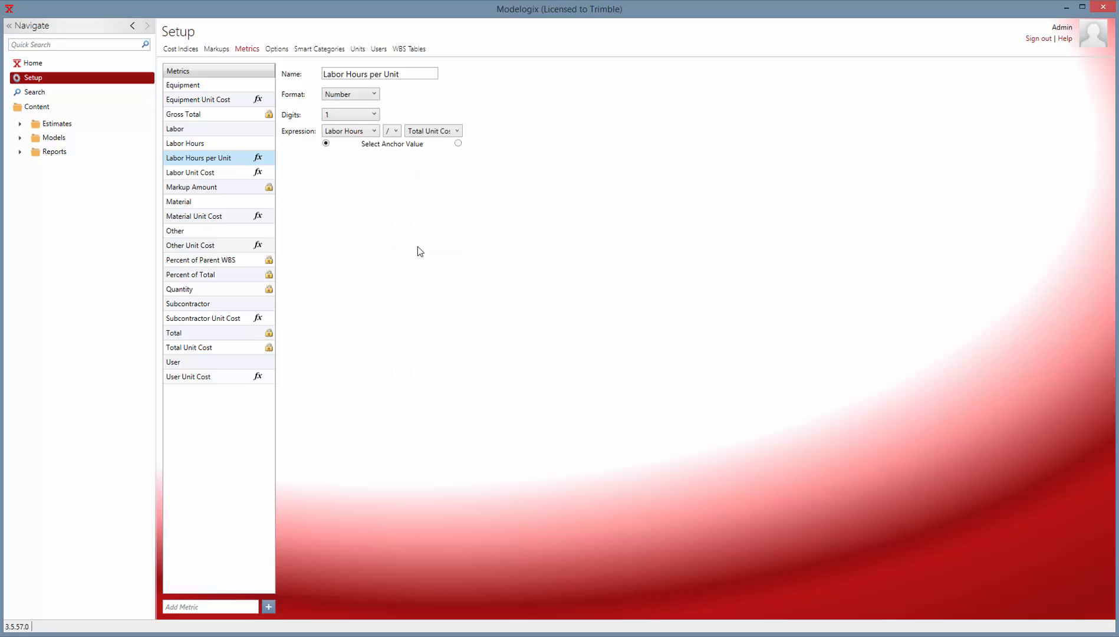
pyautogui.moveTo(365, 188)
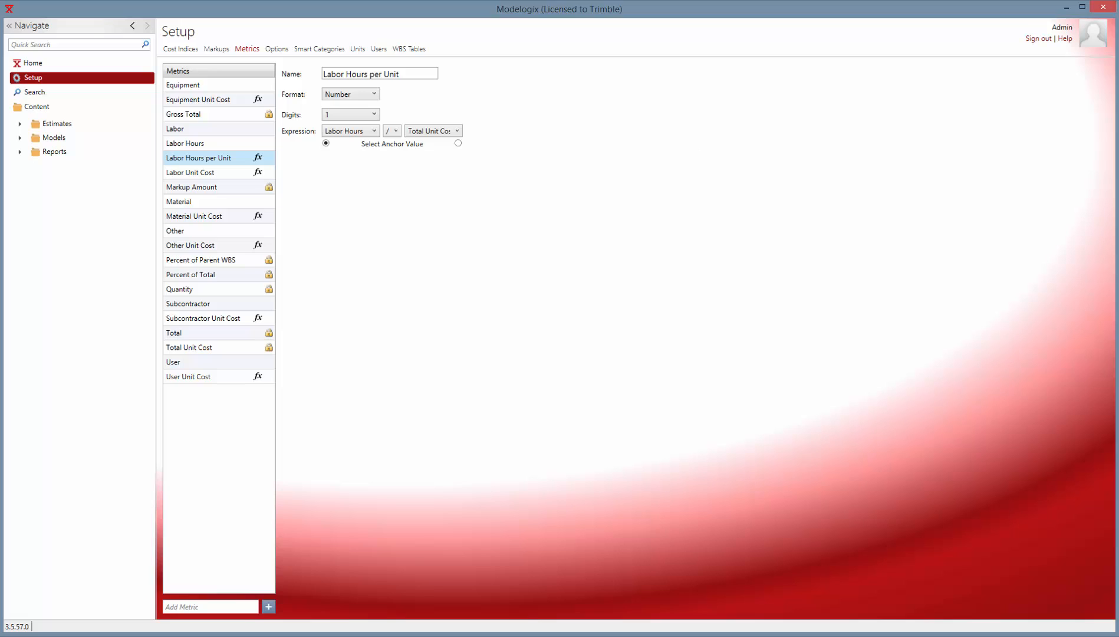
pyautogui.moveTo(346, 152)
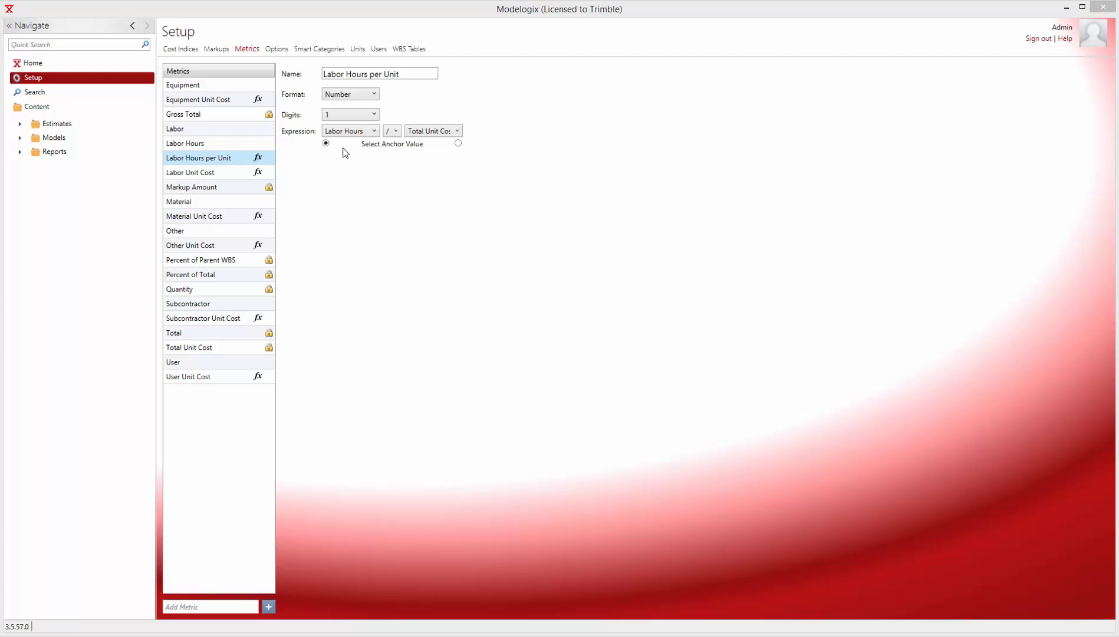
pyautogui.moveTo(354, 143)
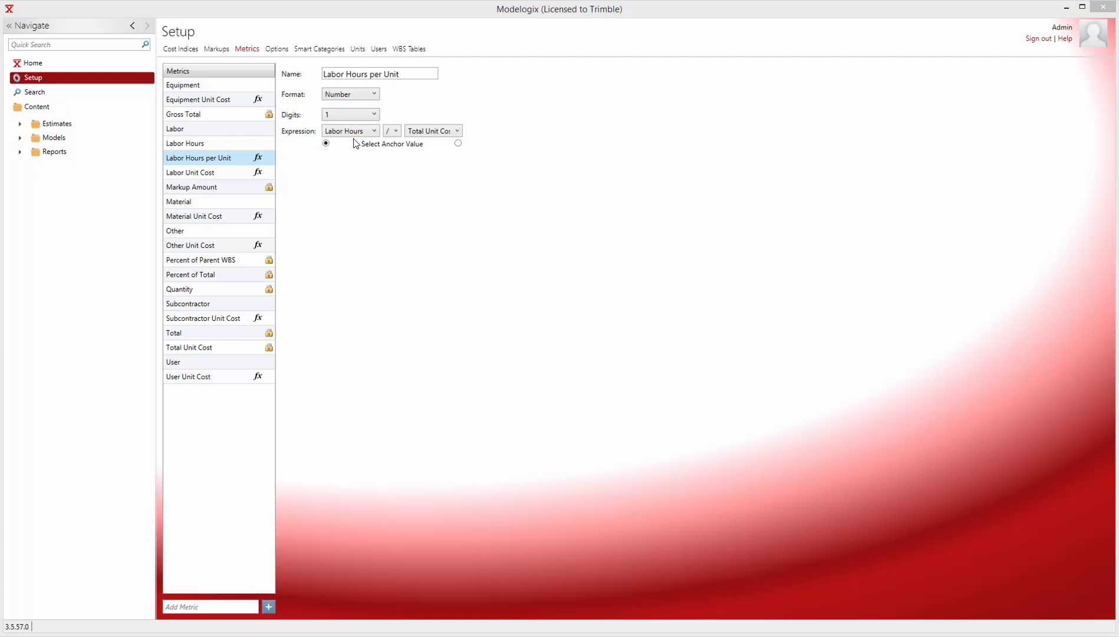
pyautogui.moveTo(456, 172)
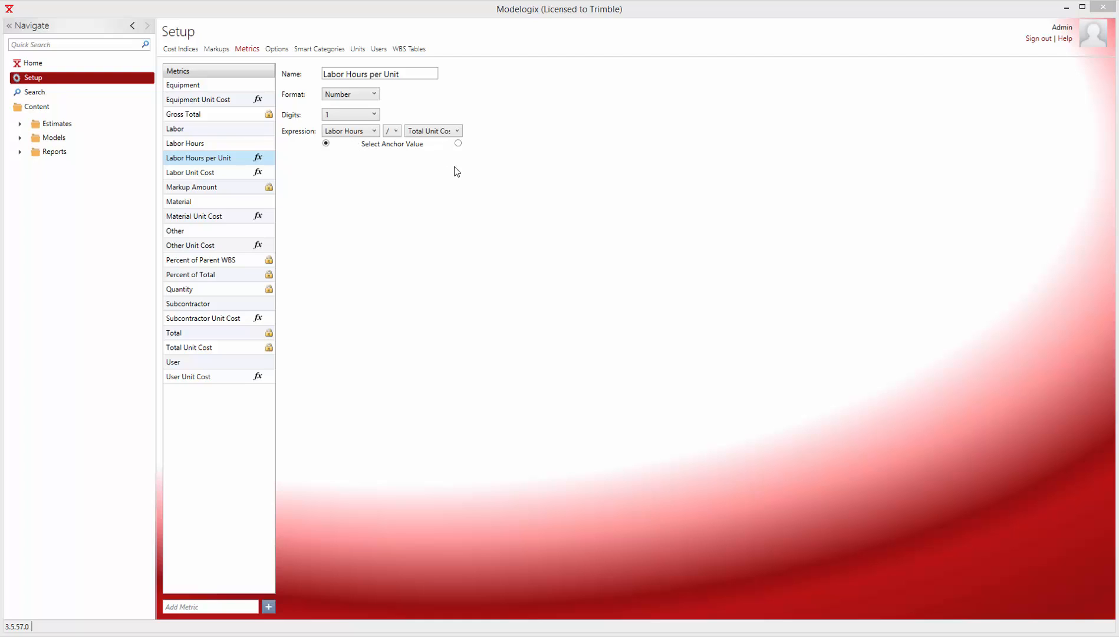
pyautogui.moveTo(486, 192)
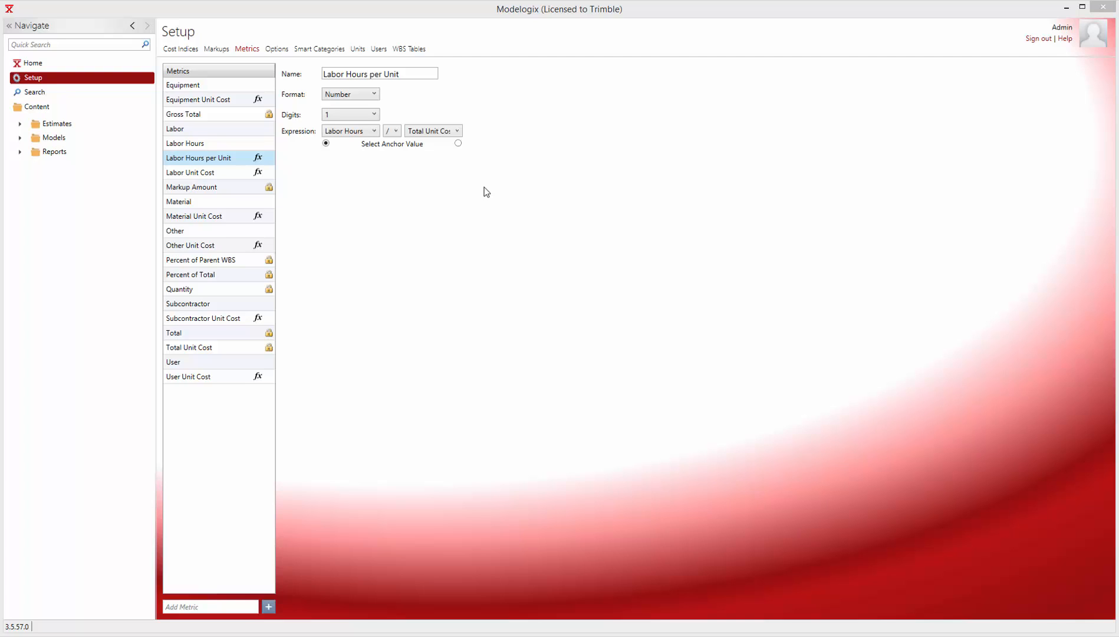
pyautogui.moveTo(368, 89)
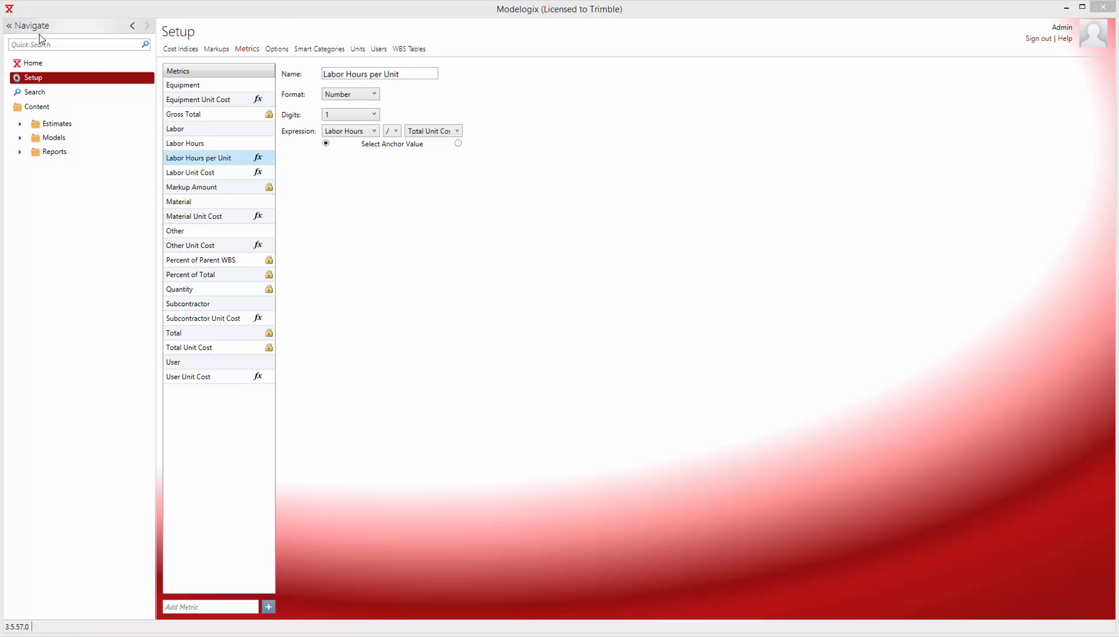
pyautogui.moveTo(24, 143)
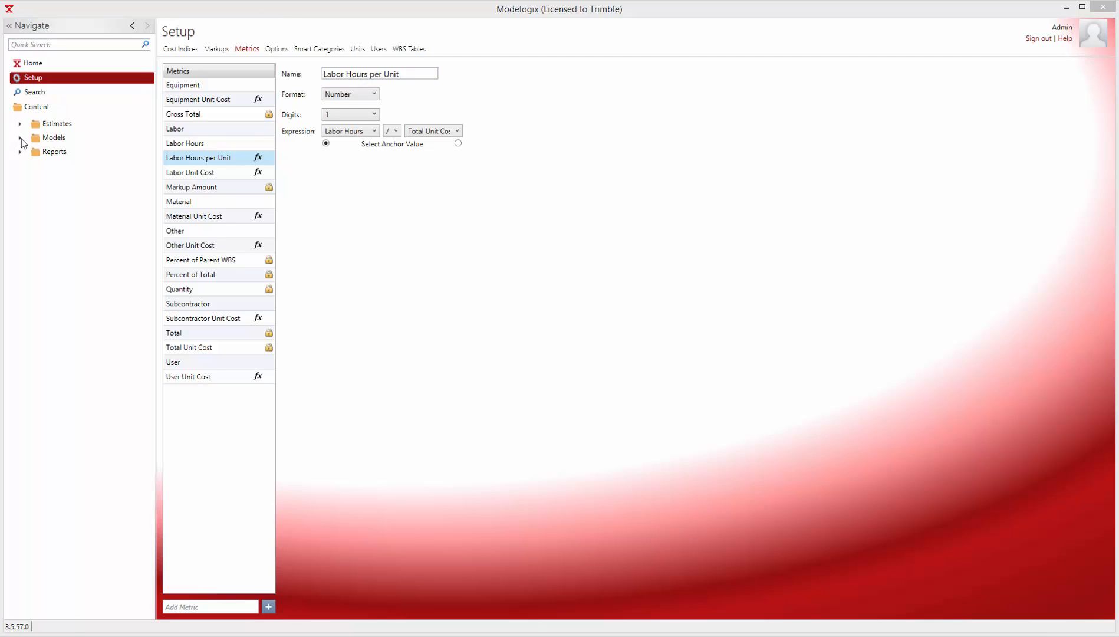
# Open the Palo Alto Medical Center model's Spreadsheet view from Models
pyautogui.click(91, 165)
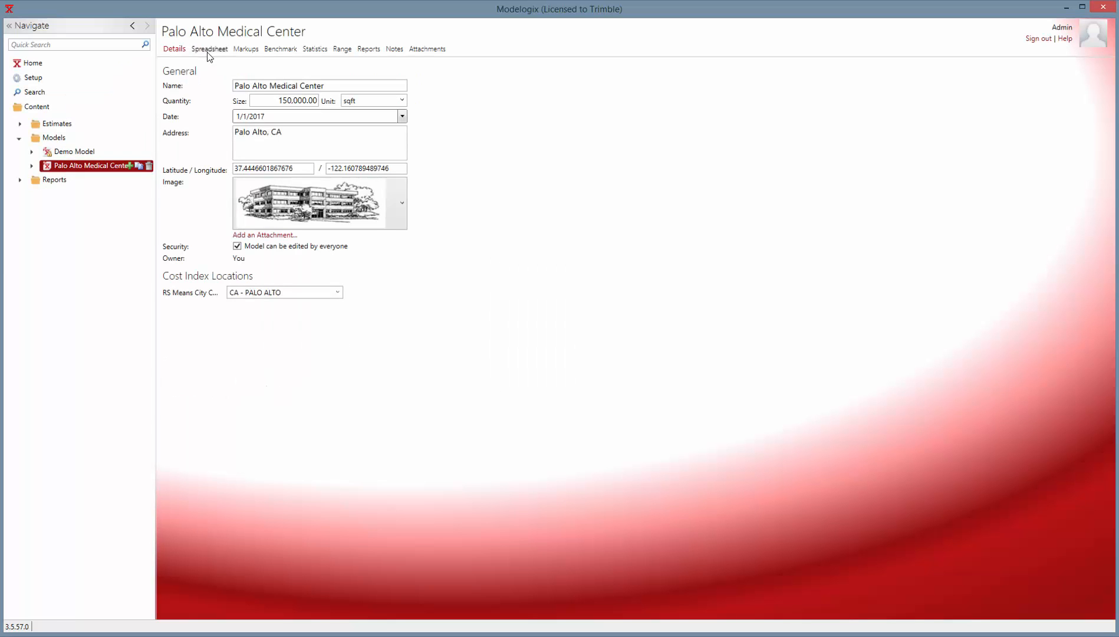
pyautogui.click(210, 48)
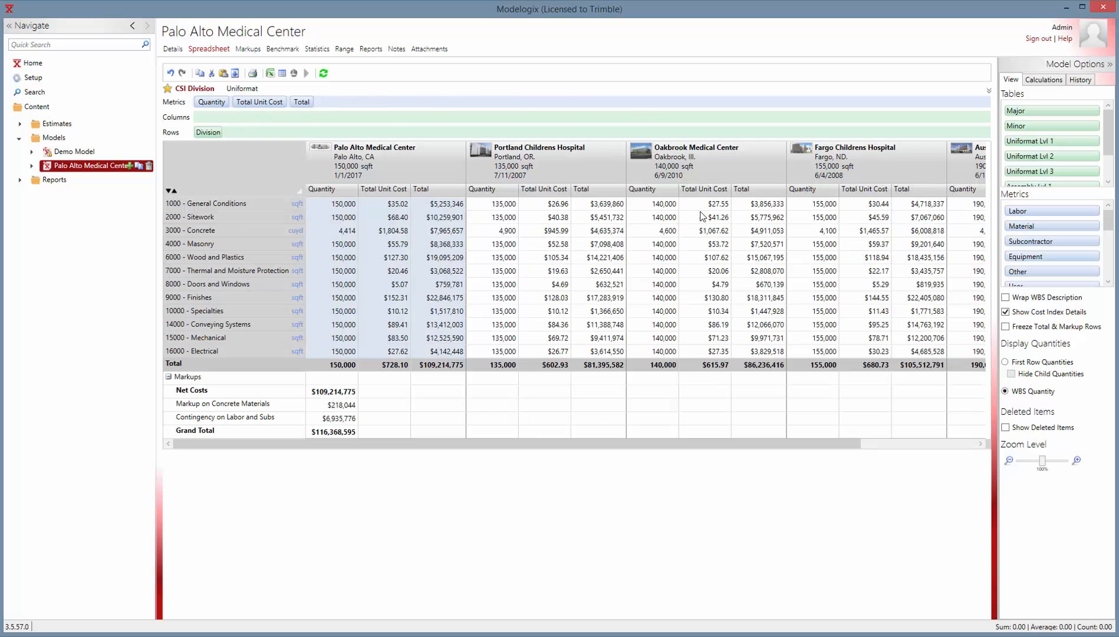
# Add Labor Hours per Unit to the spreadsheet and select General Conditions' value
pyautogui.scroll(-3)
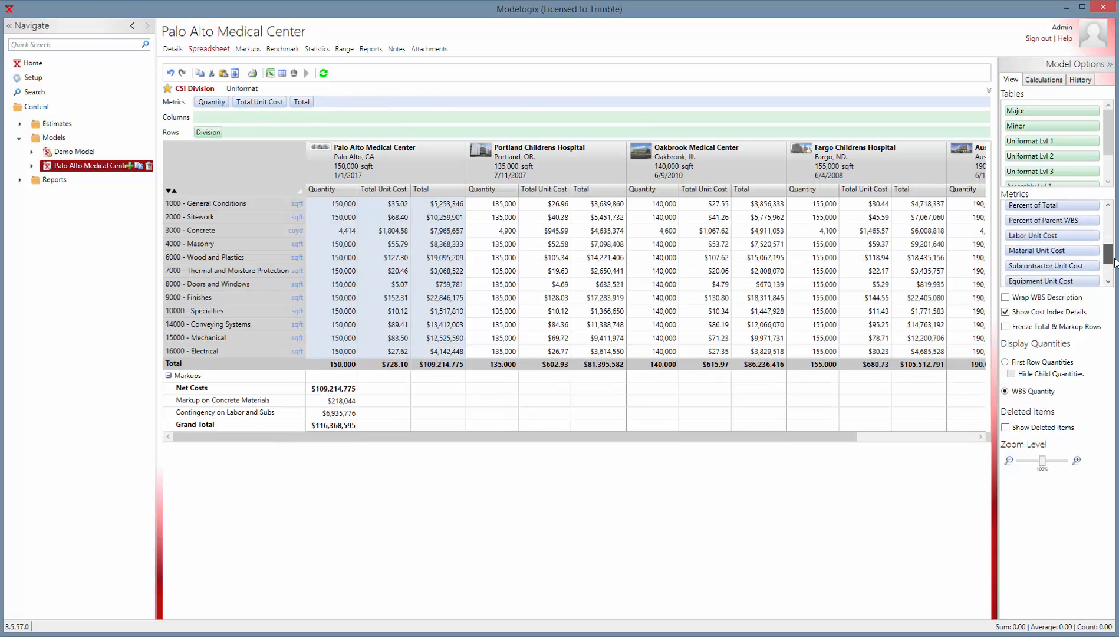
pyautogui.scroll(-3)
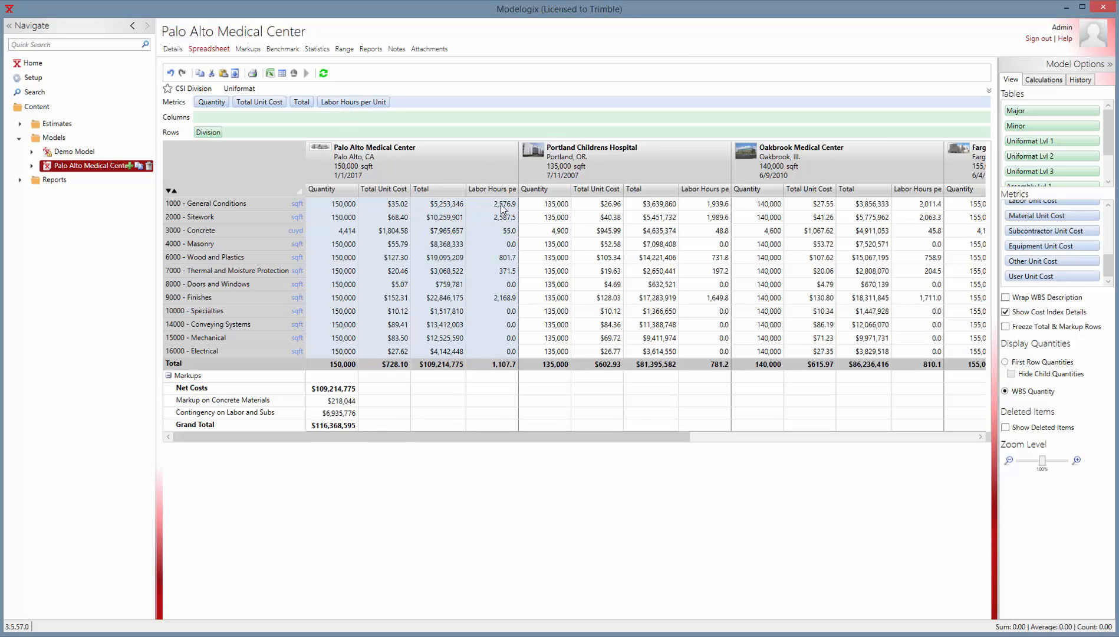
pyautogui.click(498, 203)
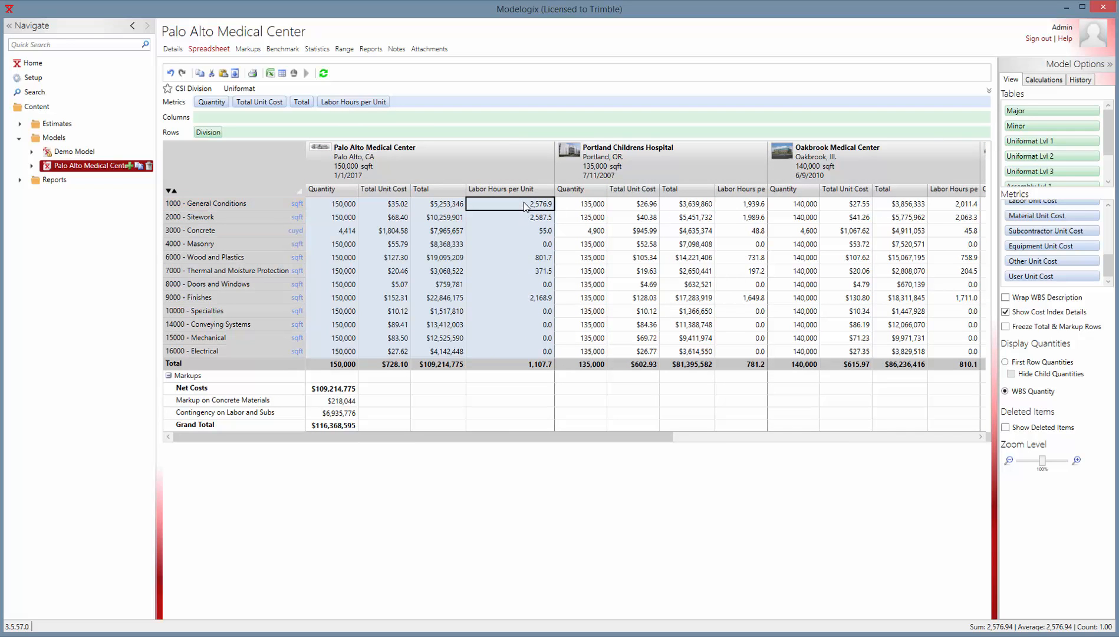
# Select Concrete's Labor Hours per Unit cell for a test edit
pyautogui.click(508, 230)
pyautogui.write('60')
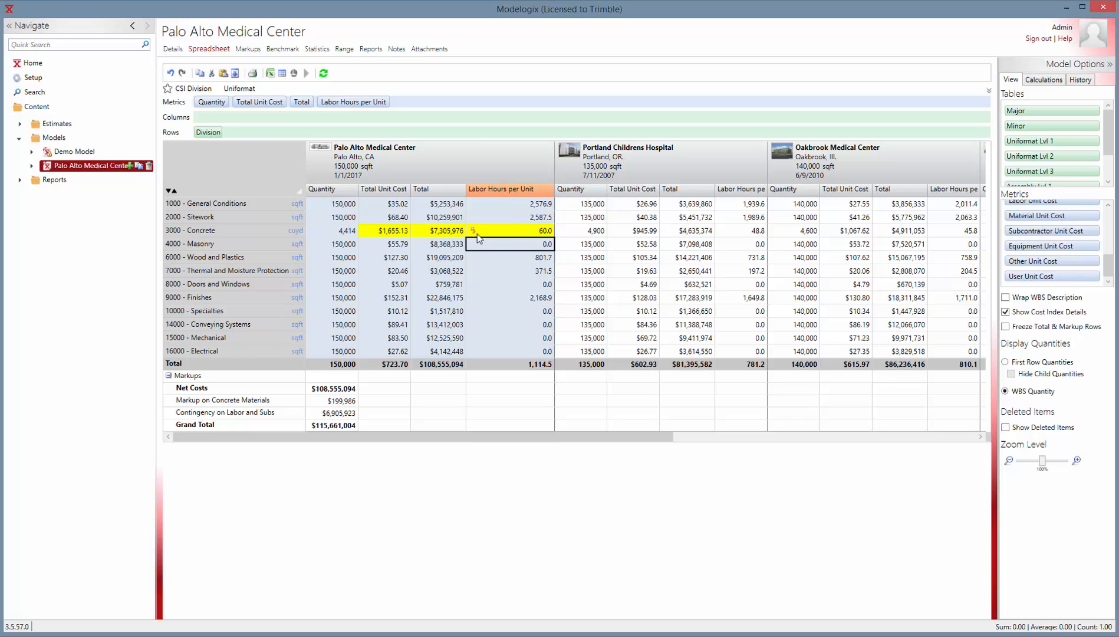
pyautogui.moveTo(477, 235)
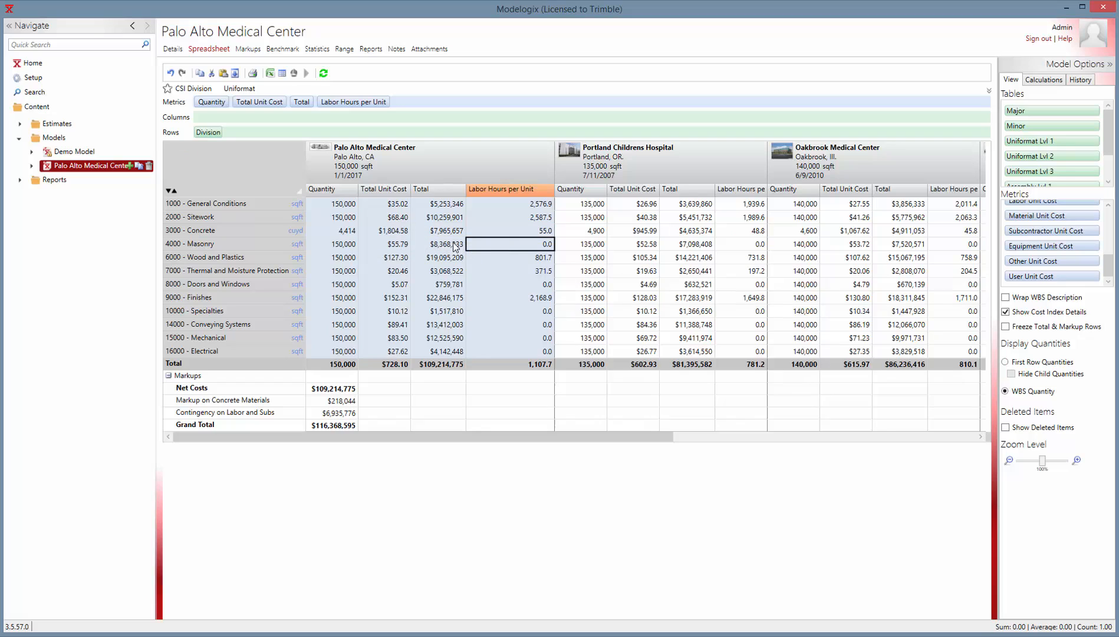
pyautogui.moveTo(401, 237)
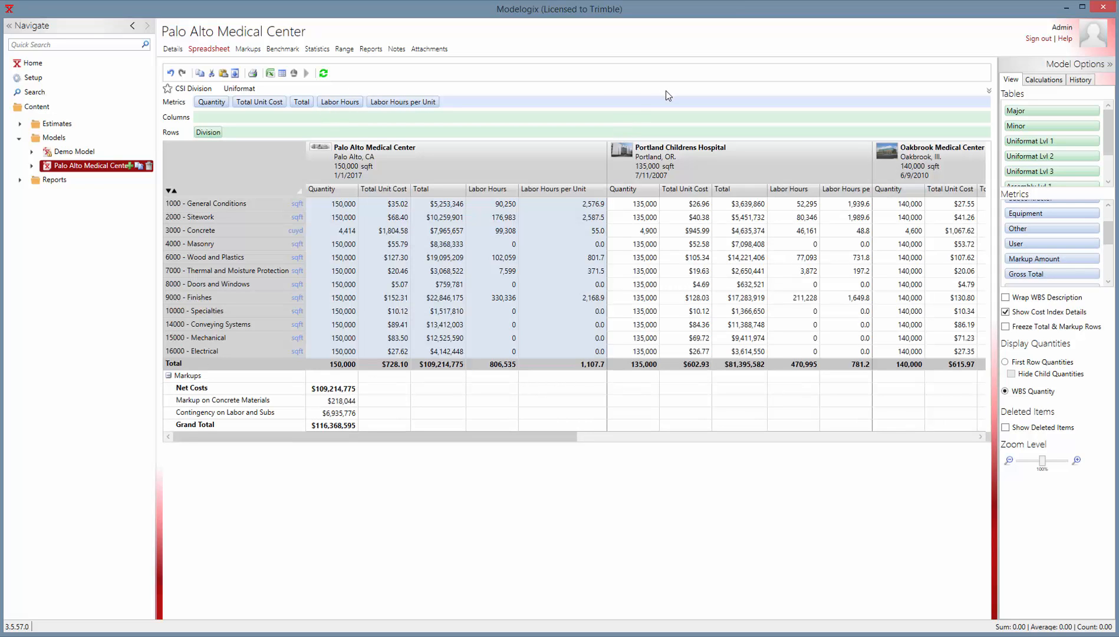
pyautogui.moveTo(617, 92)
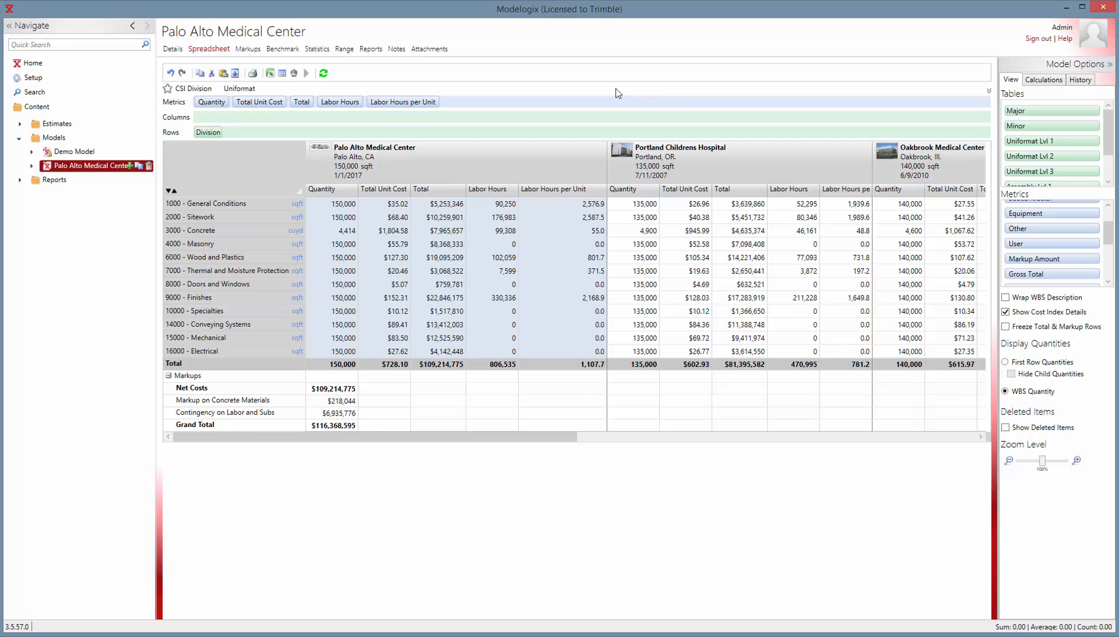
pyautogui.moveTo(428, 155)
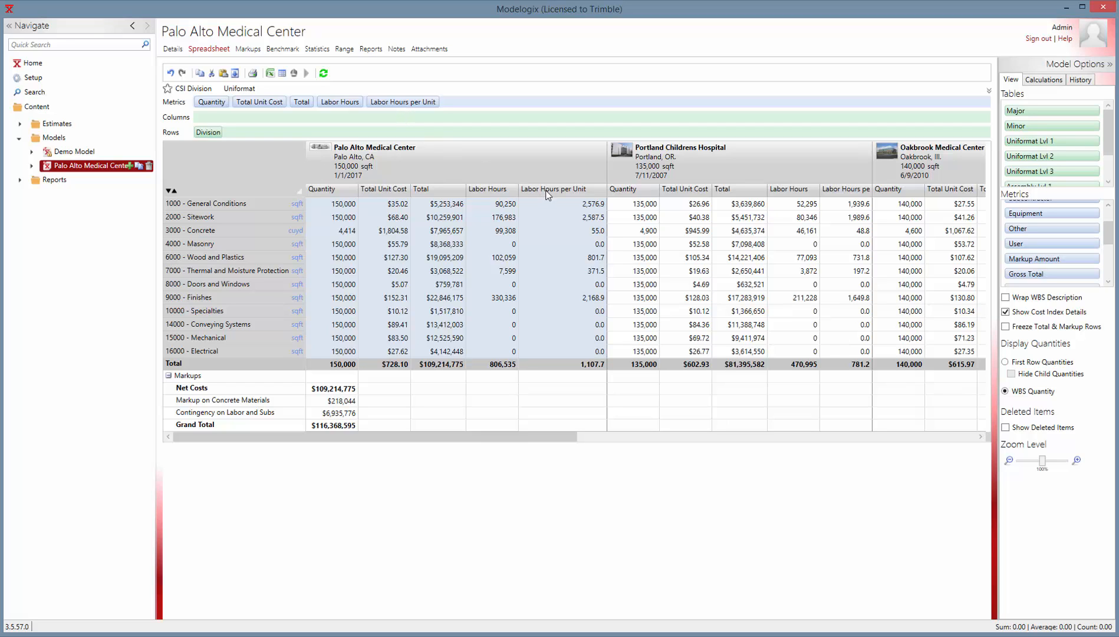
pyautogui.scroll(-3)
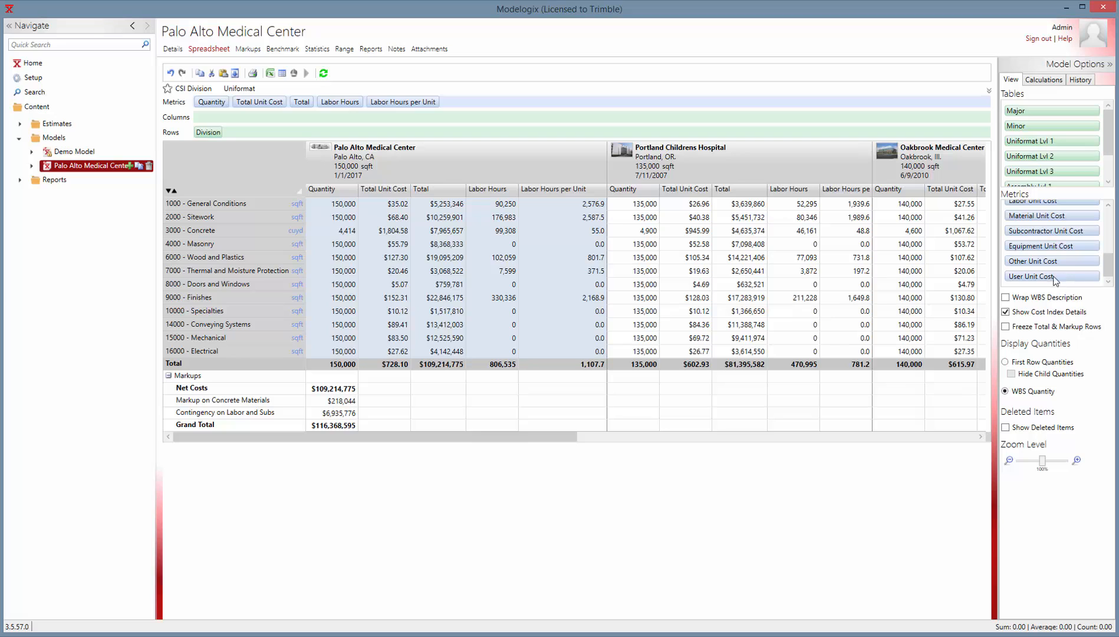
pyautogui.click(562, 203)
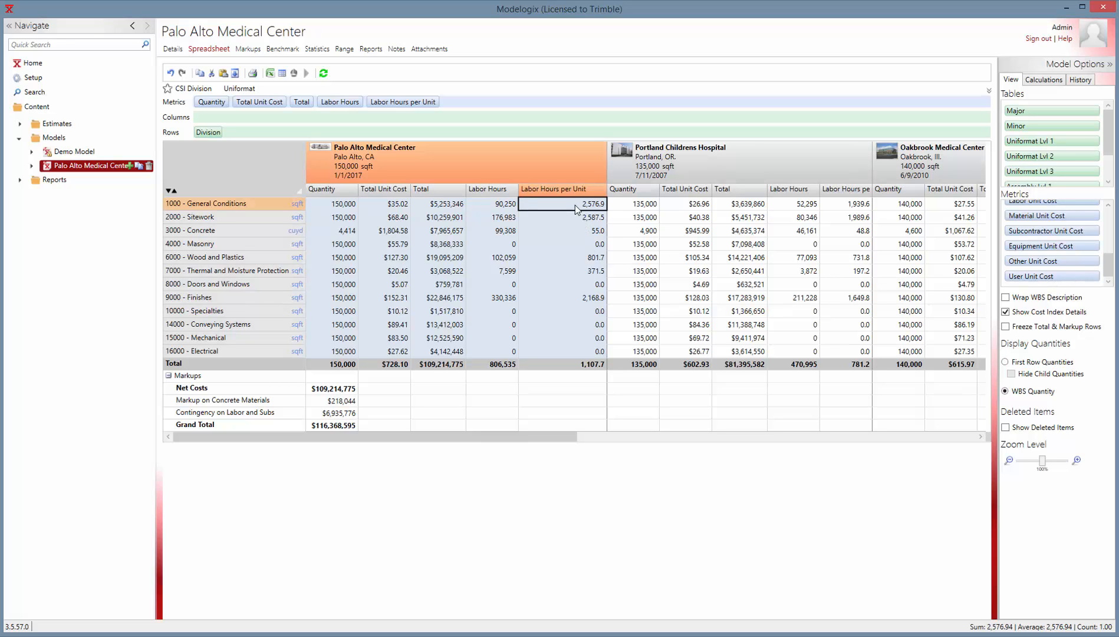
# Enter 60 as Concrete's Labor Hours per Unit
pyautogui.click(561, 230)
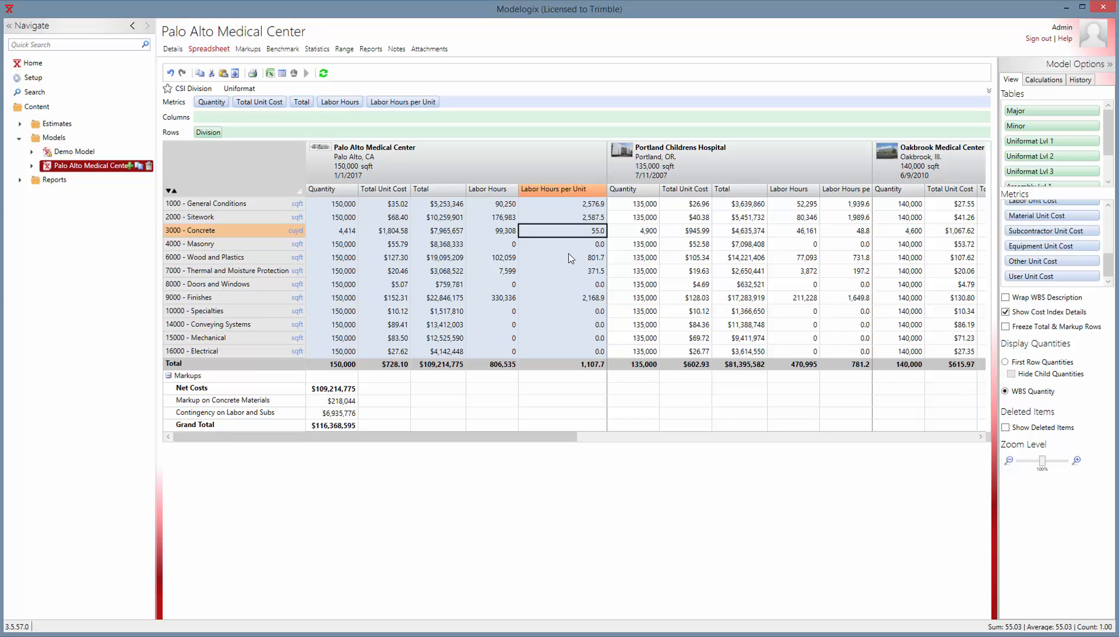
pyautogui.write('60')
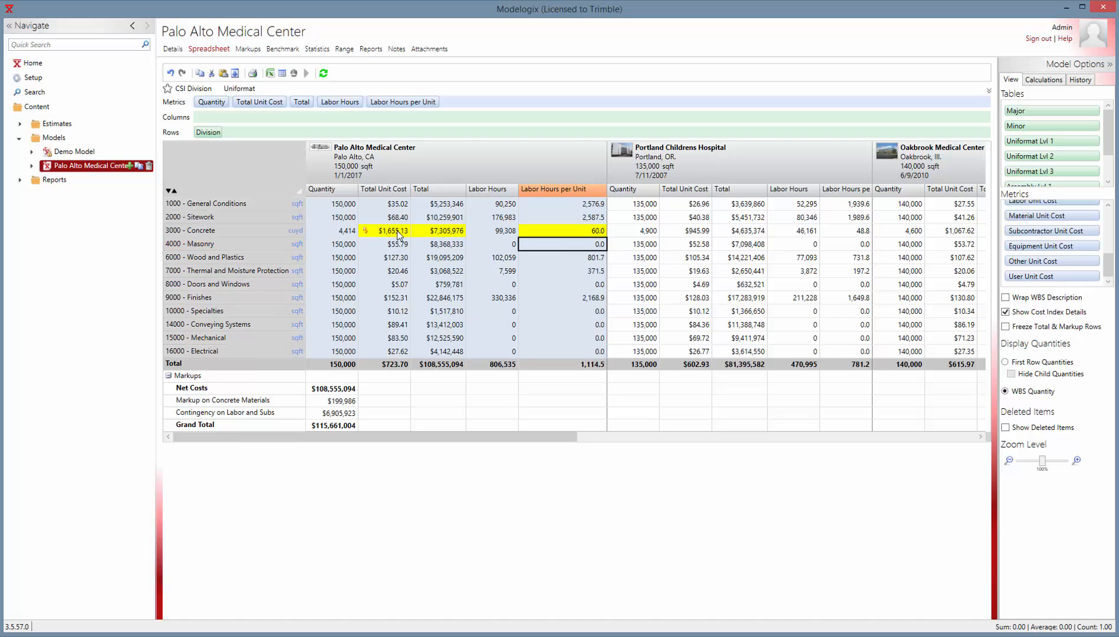
pyautogui.moveTo(492, 236)
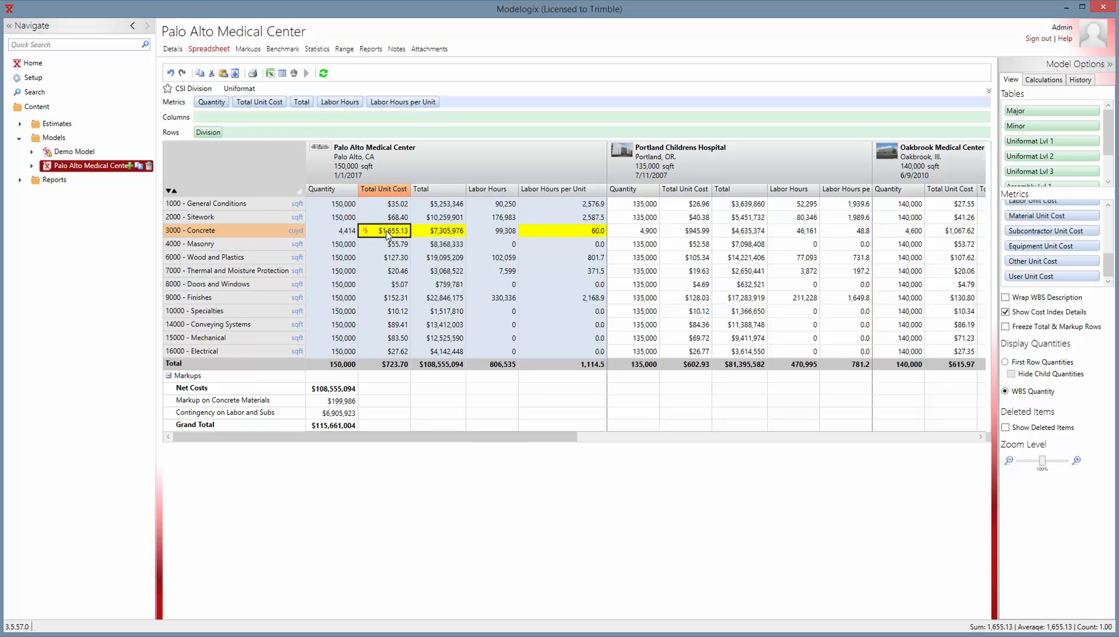
pyautogui.moveTo(367, 233)
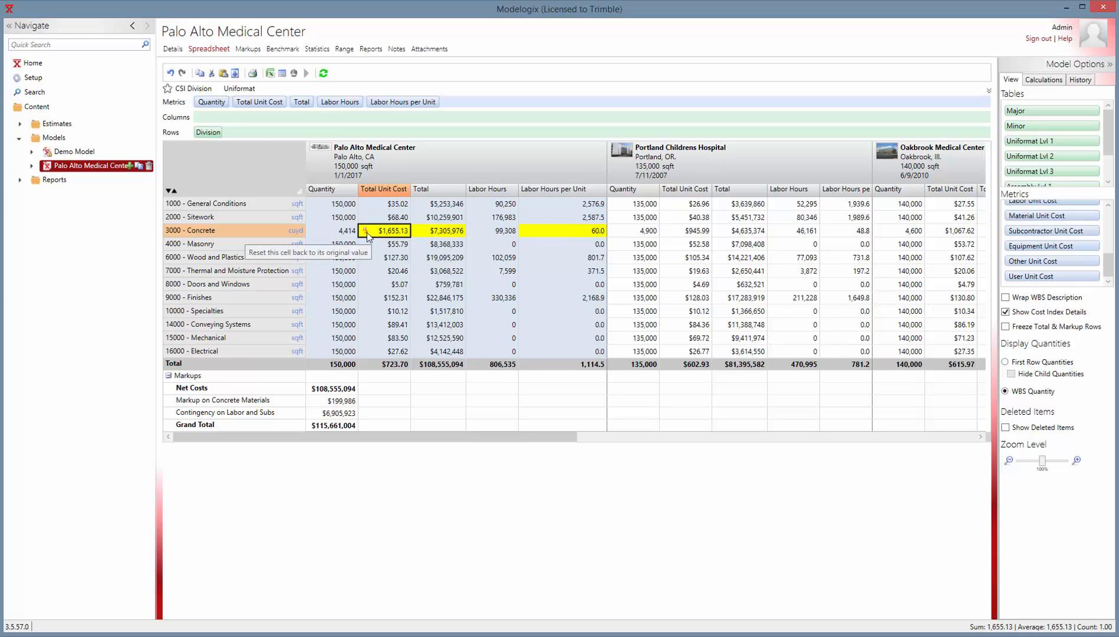